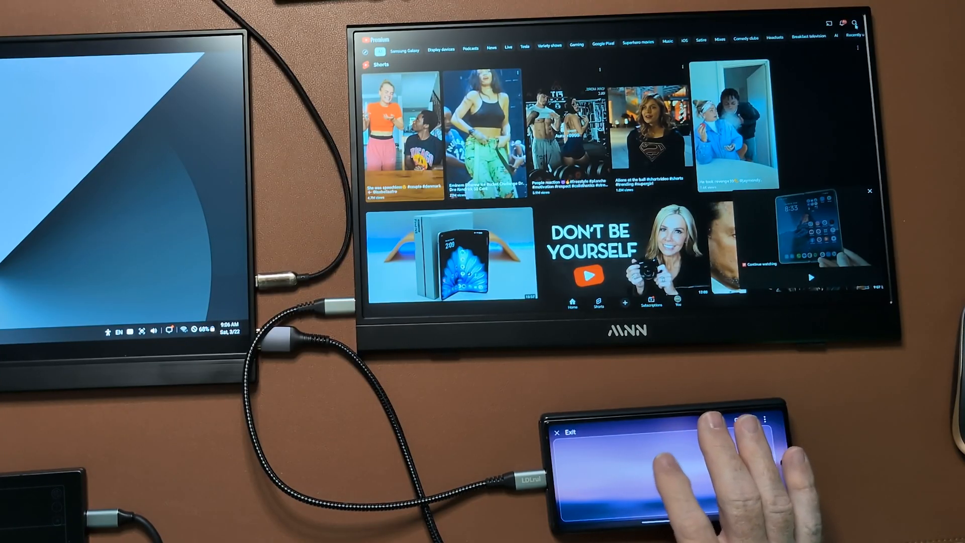
Launch YouTube from the DeX Google folder and show its recent-searches page.
click(854, 23)
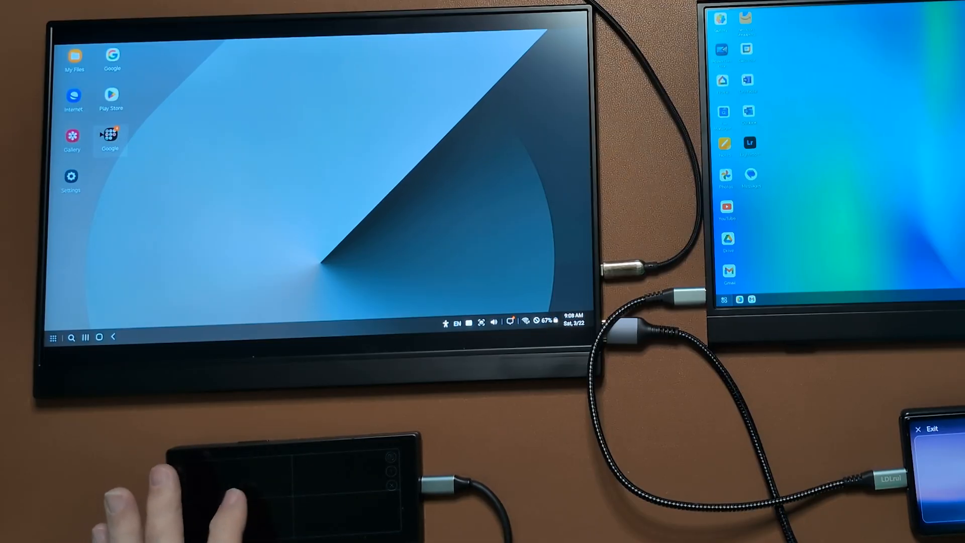
click(110, 136)
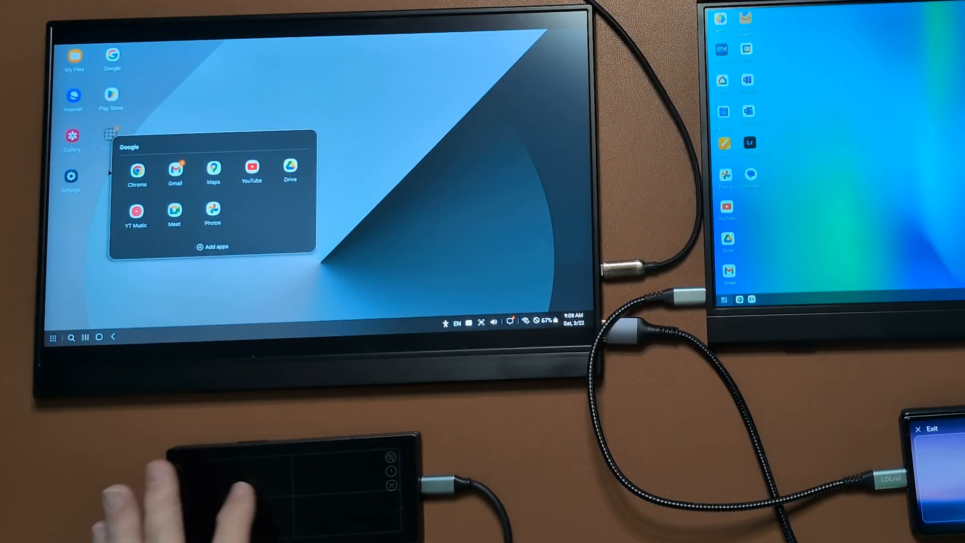
click(250, 167)
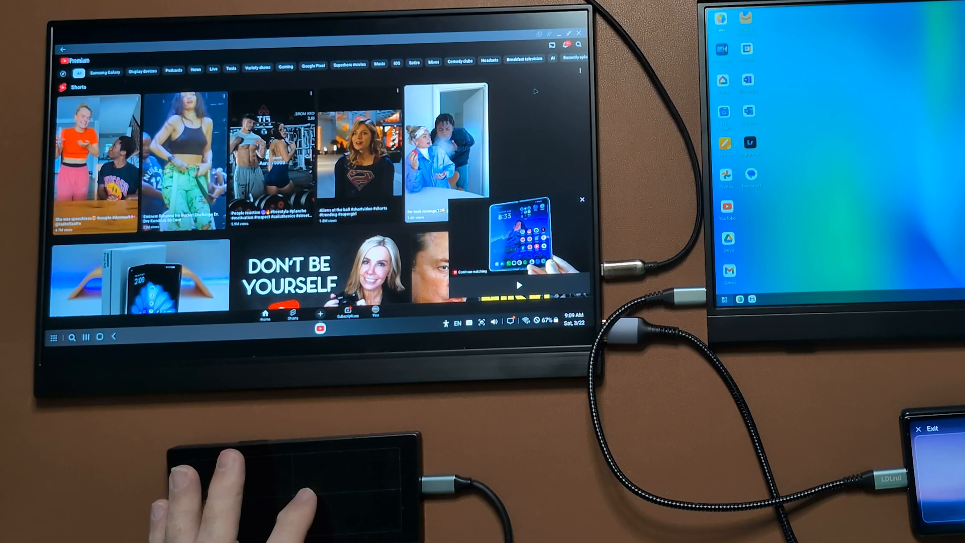
click(93, 60)
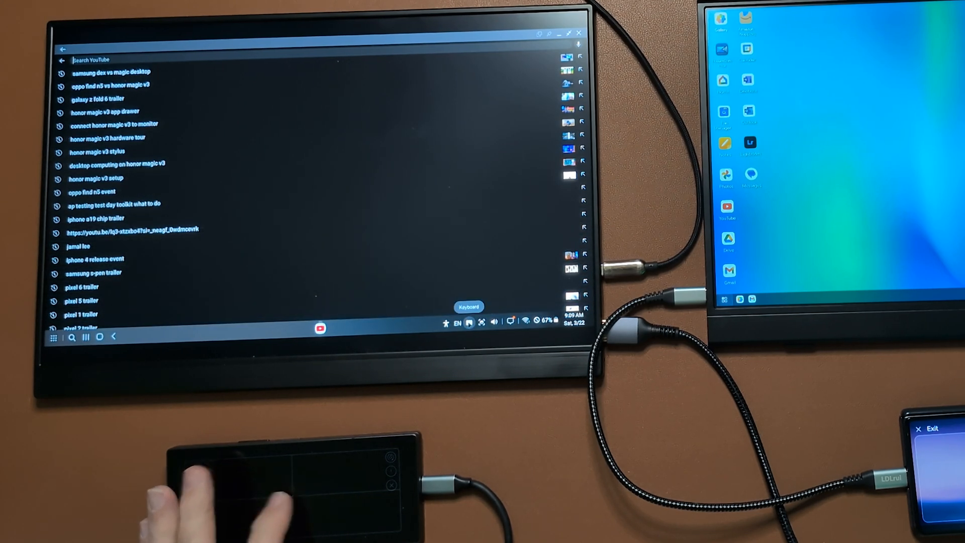
click(468, 306)
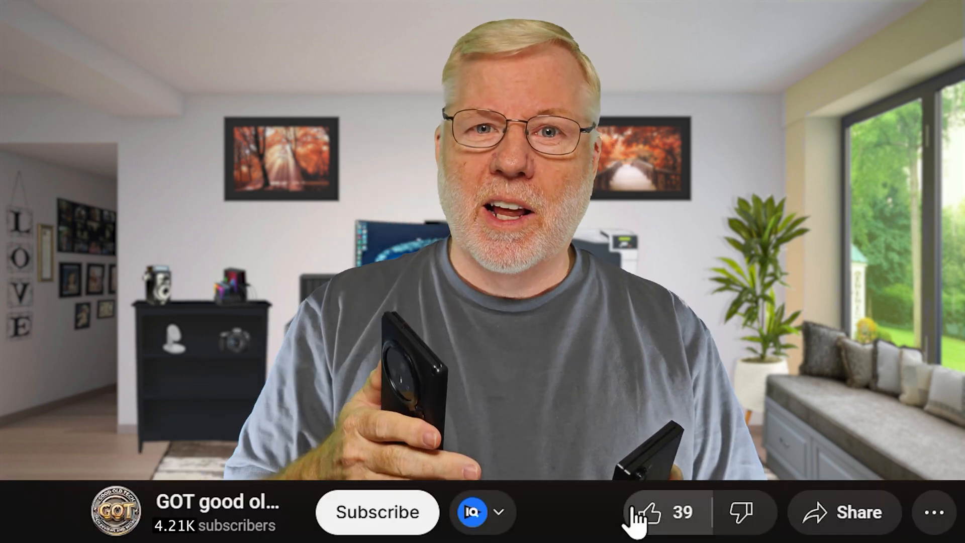
click(642, 511)
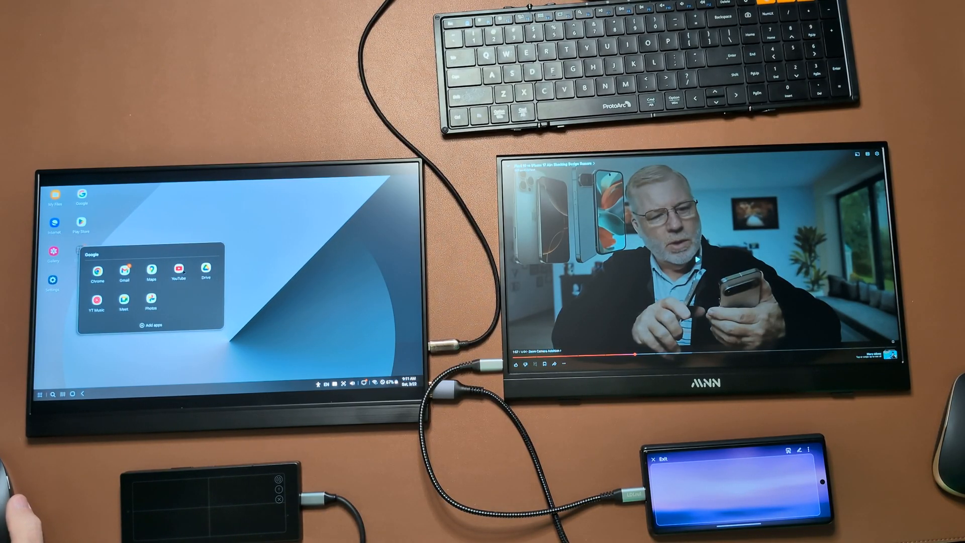
Expand the Google apps folder on the DeX desktop.
click(179, 271)
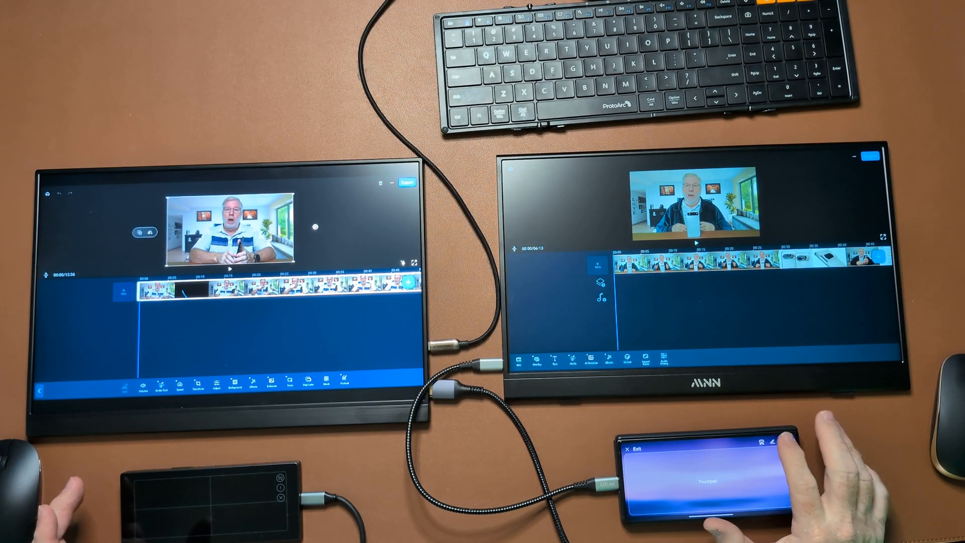
Click in the lower right of the DeX video editor screen.
click(779, 440)
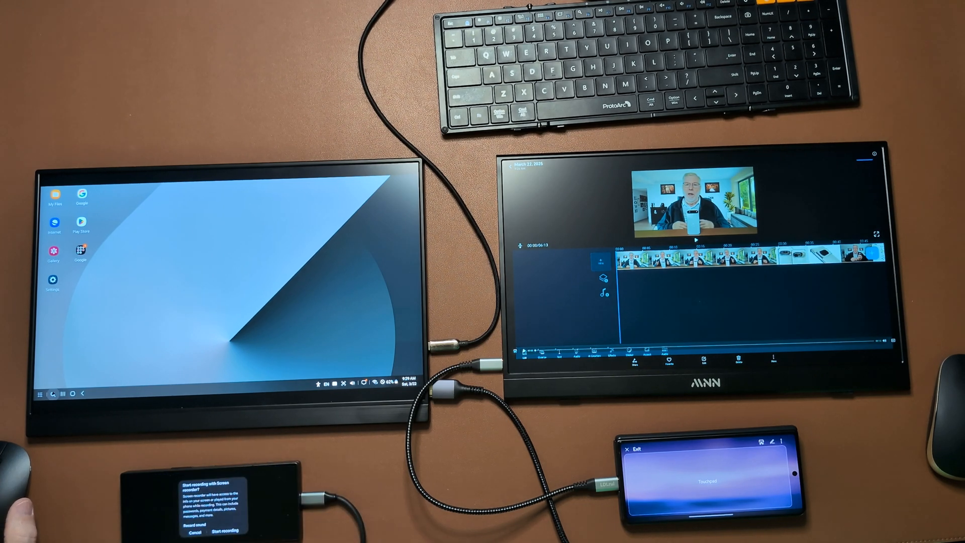
Confirm Start recording in the phone's Screen recorder prompt to begin the countdown.
click(225, 532)
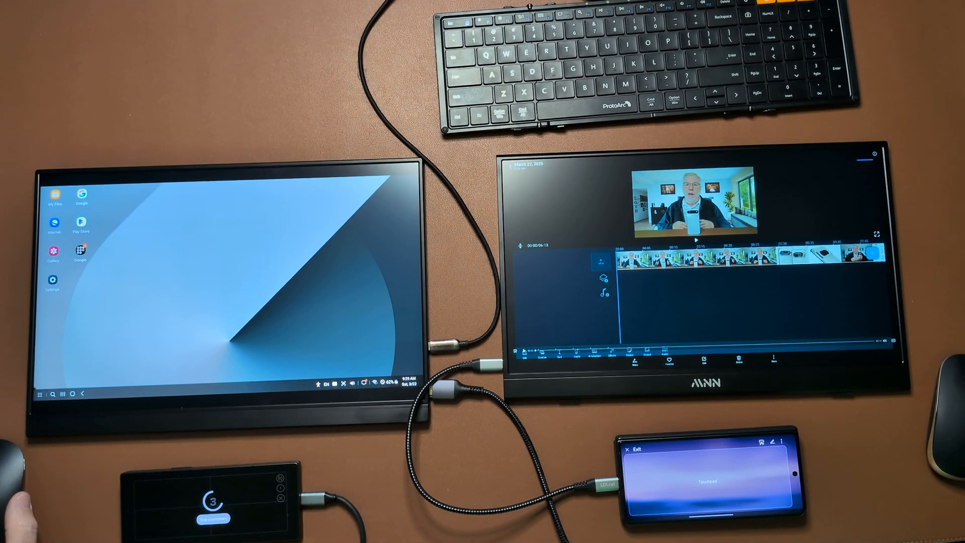